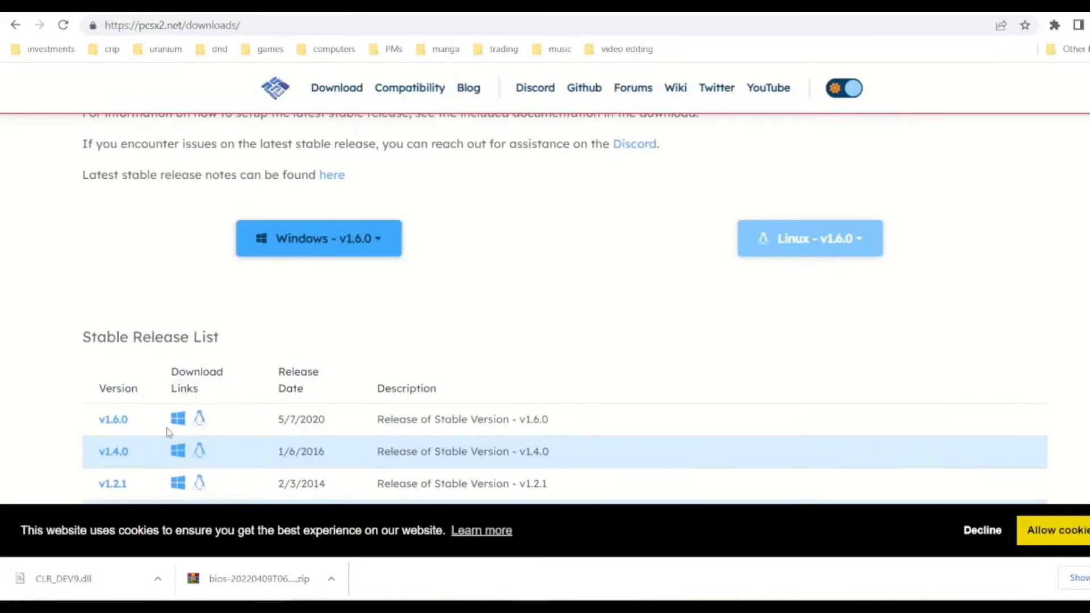
Step: Download the PCSX2 v1.6.0 Windows 32bit installer from the Windows dropdown on pcsx2.net
{"action": "left_click", "coordinate": [318, 238]}
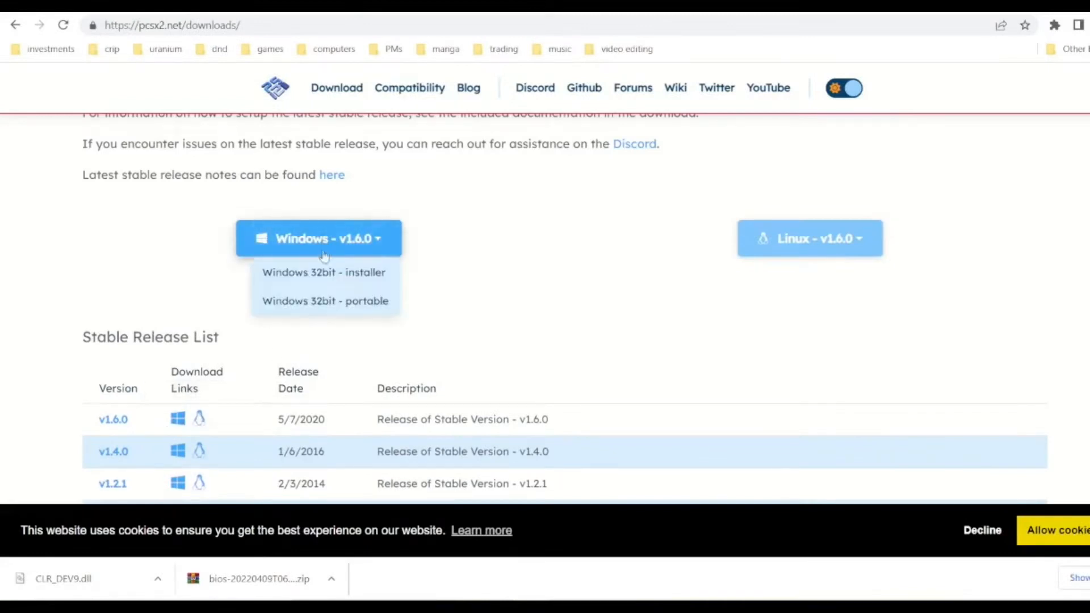
{"action": "mouse_move", "coordinate": [325, 305]}
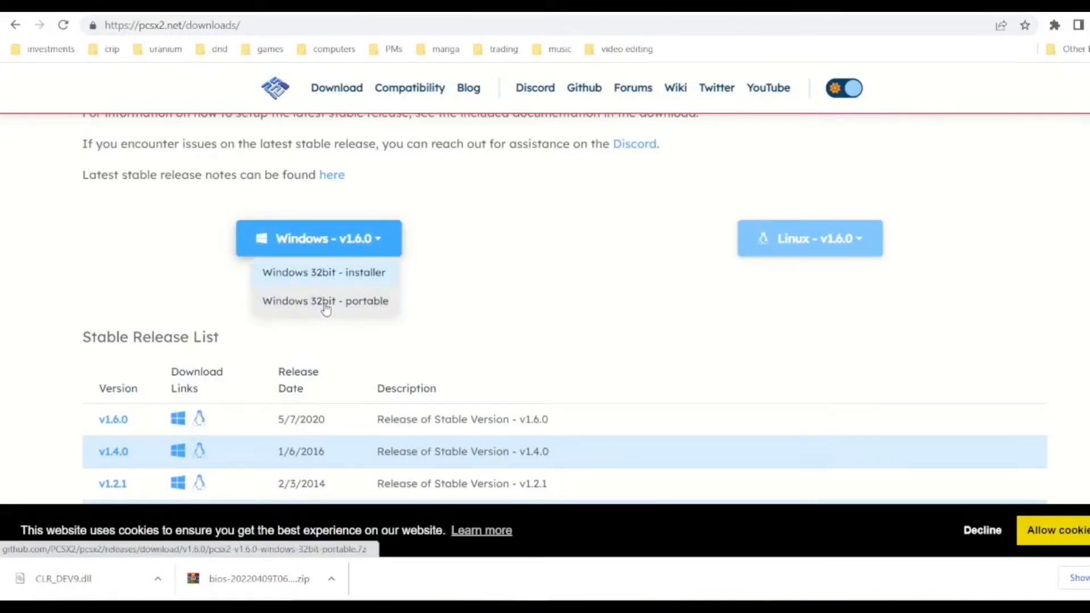
{"action": "mouse_move", "coordinate": [323, 272]}
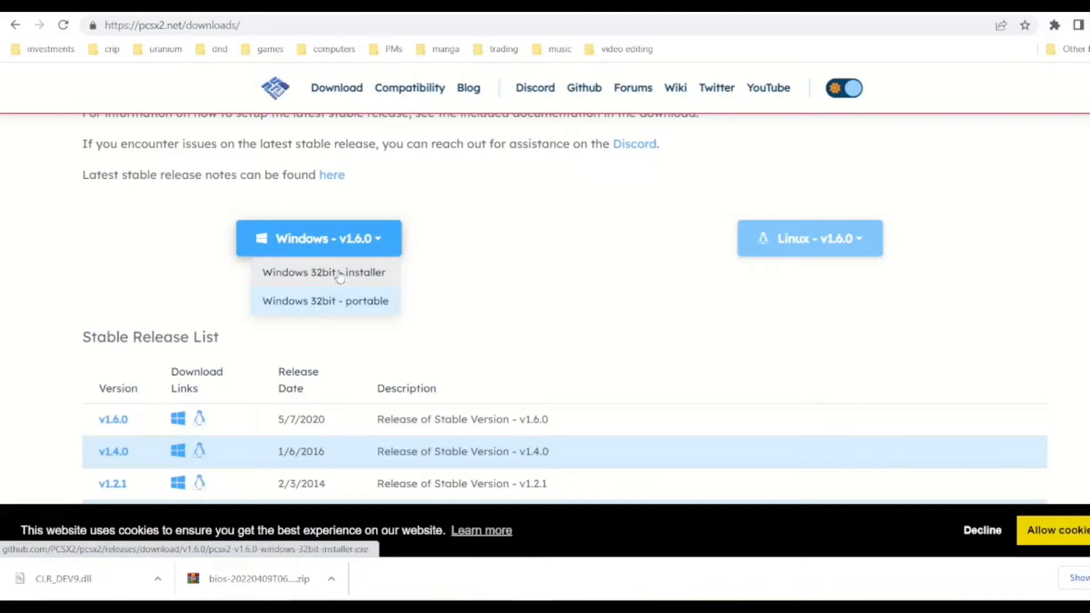
{"action": "left_click", "coordinate": [323, 273]}
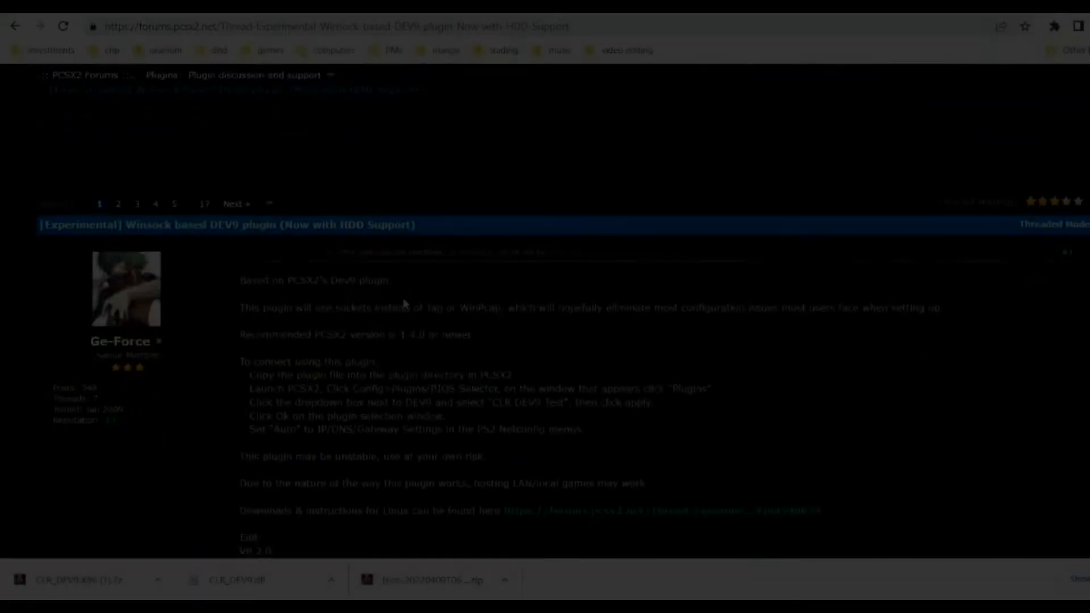
Step: Download CLR_DEV9.X86.7z from the forum thread's Attached Files
{"action": "scroll", "scroll_direction": "down", "scroll_amount": 3}
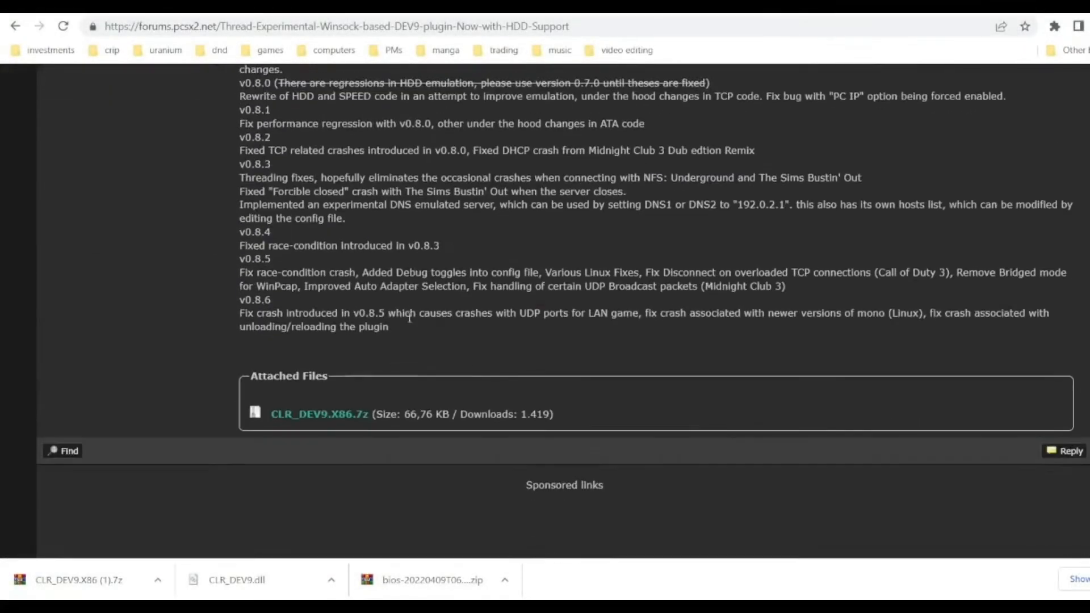
{"action": "left_click", "coordinate": [319, 414]}
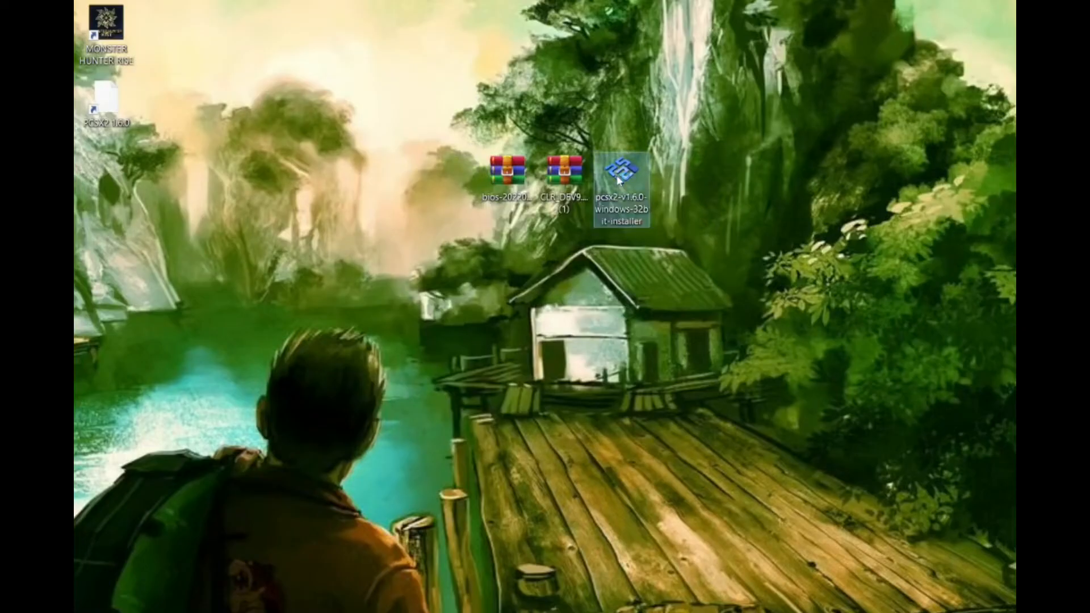
Step: Install PCSX2 1.6.0 portably to the Desktop with Start Menu shortcuts turned off
{"action": "double_click", "coordinate": [621, 169]}
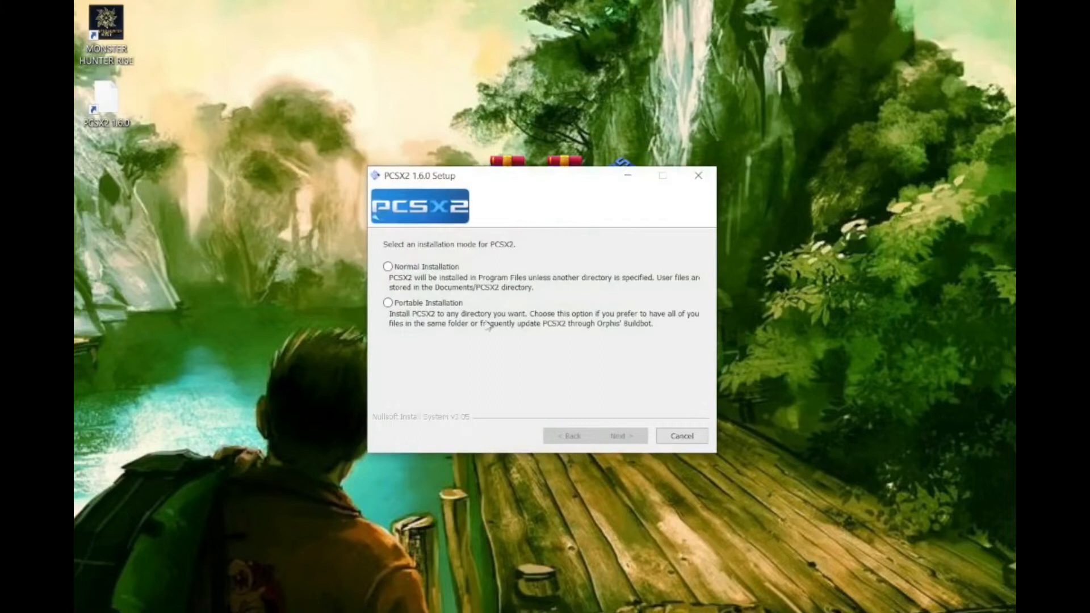
{"action": "mouse_move", "coordinate": [383, 319]}
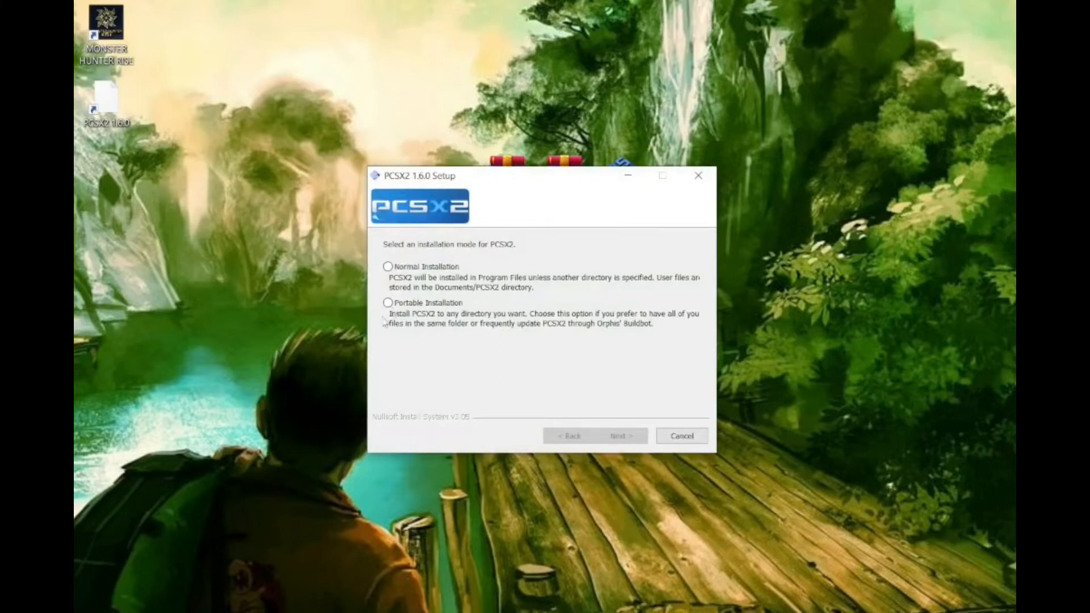
{"action": "left_click", "coordinate": [619, 436]}
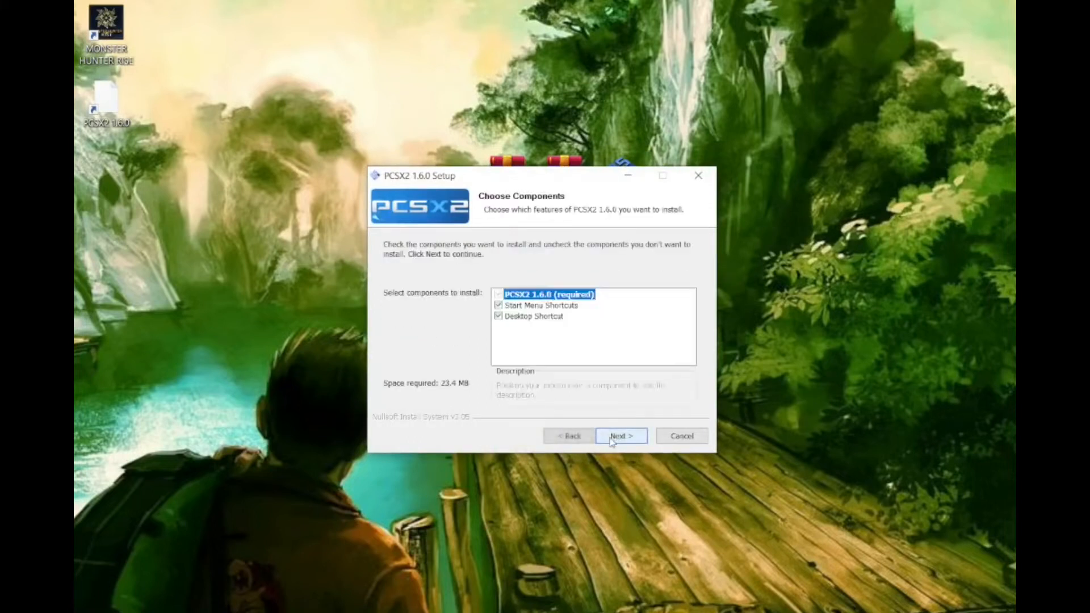
{"action": "left_click", "coordinate": [533, 316]}
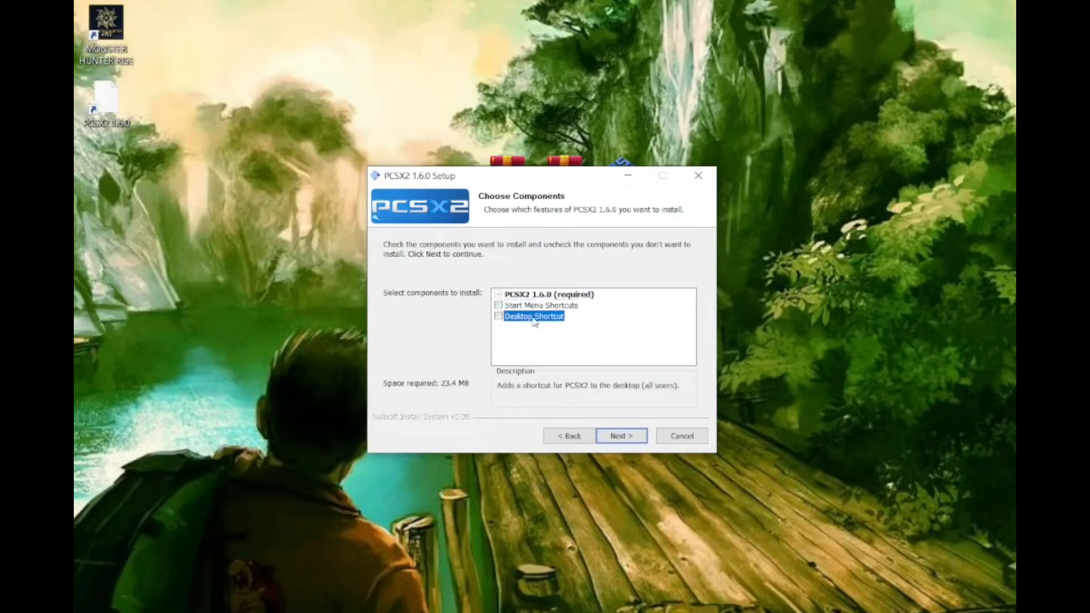
{"action": "left_click", "coordinate": [620, 435]}
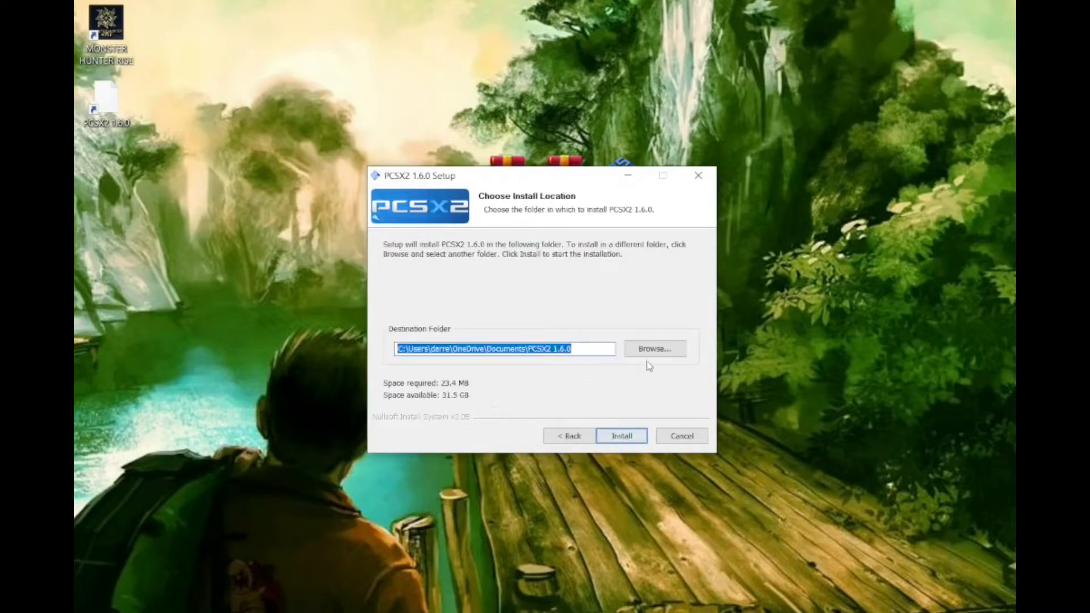
{"action": "left_click", "coordinate": [654, 348]}
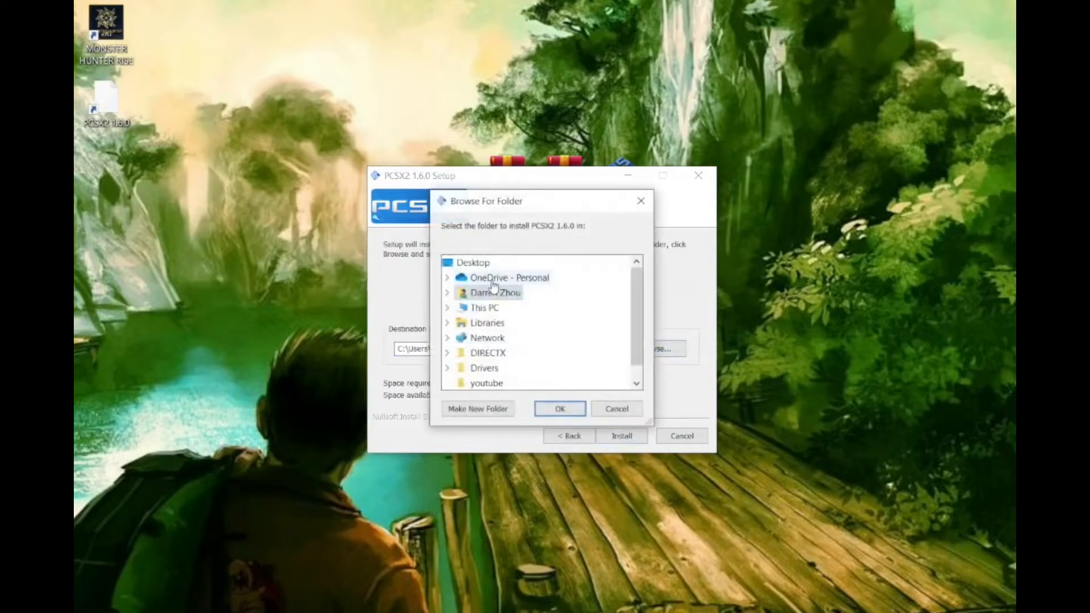
{"action": "left_click", "coordinate": [559, 409]}
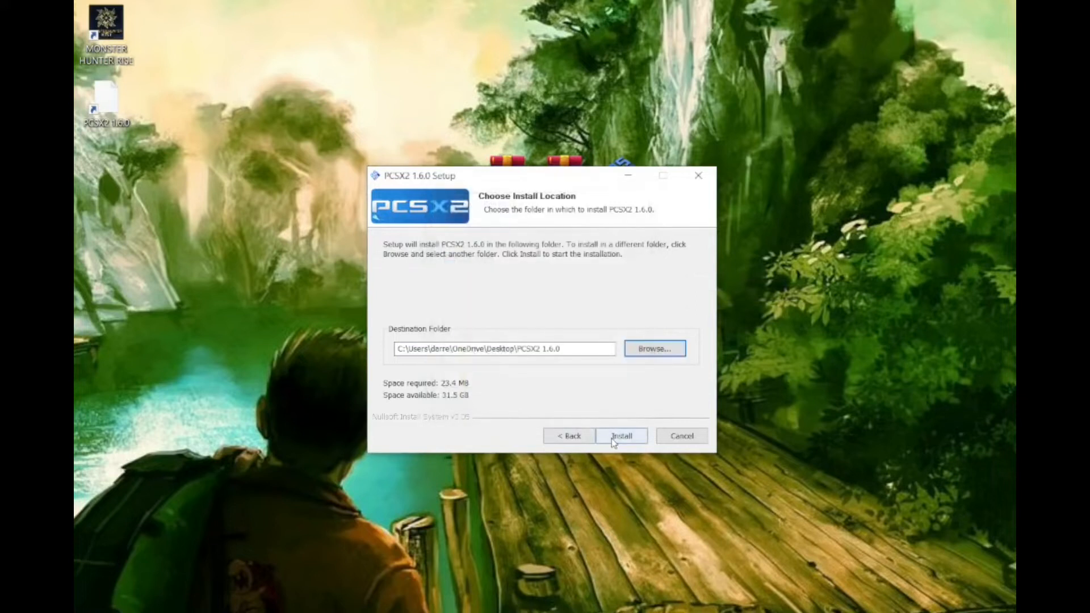
{"action": "left_click", "coordinate": [620, 435]}
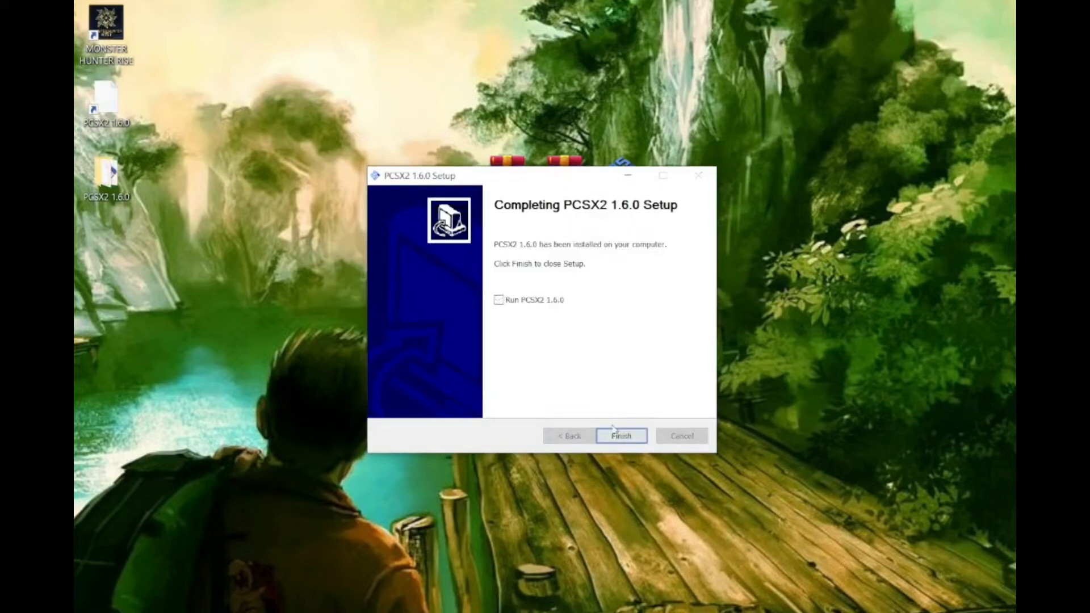
Step: Finish setup, extract the CLR_DEV9.X86 archive to the Desktop and open its folder
{"action": "left_click", "coordinate": [620, 435]}
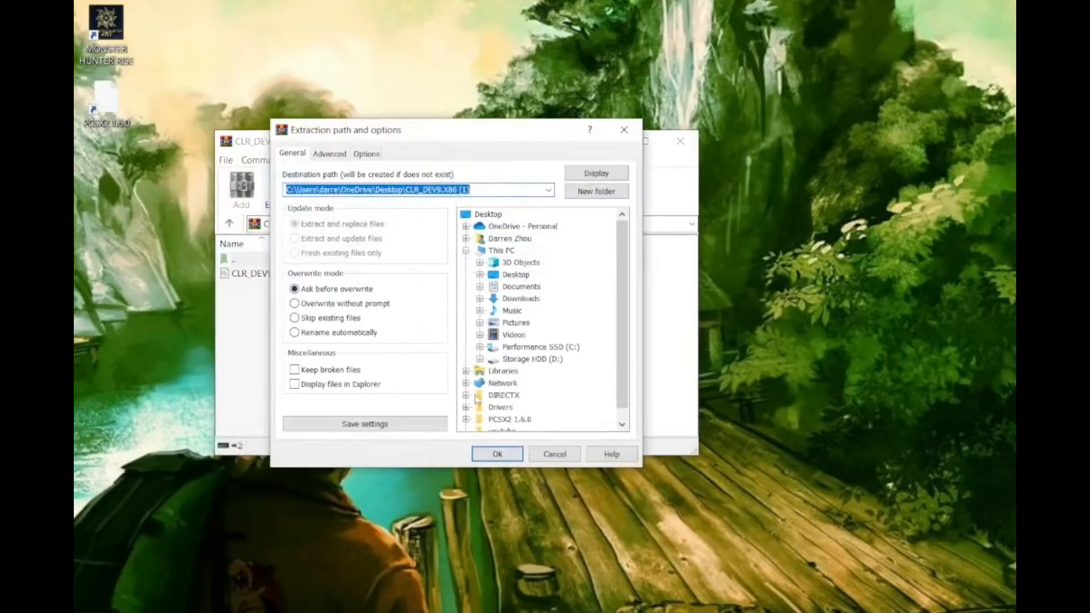
{"action": "left_click", "coordinate": [496, 453]}
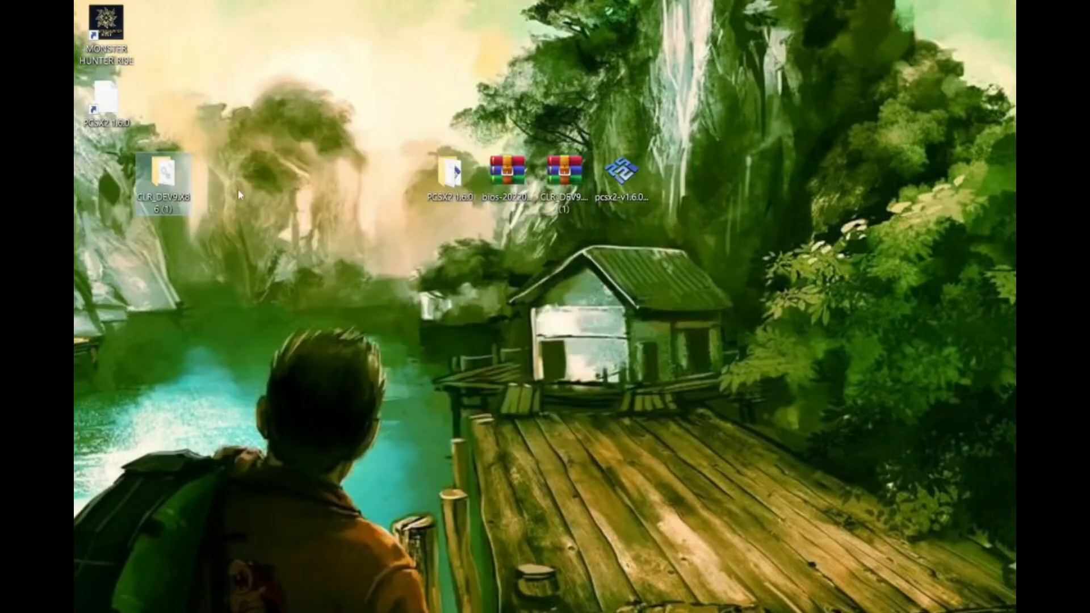
{"action": "double_click", "coordinate": [161, 170]}
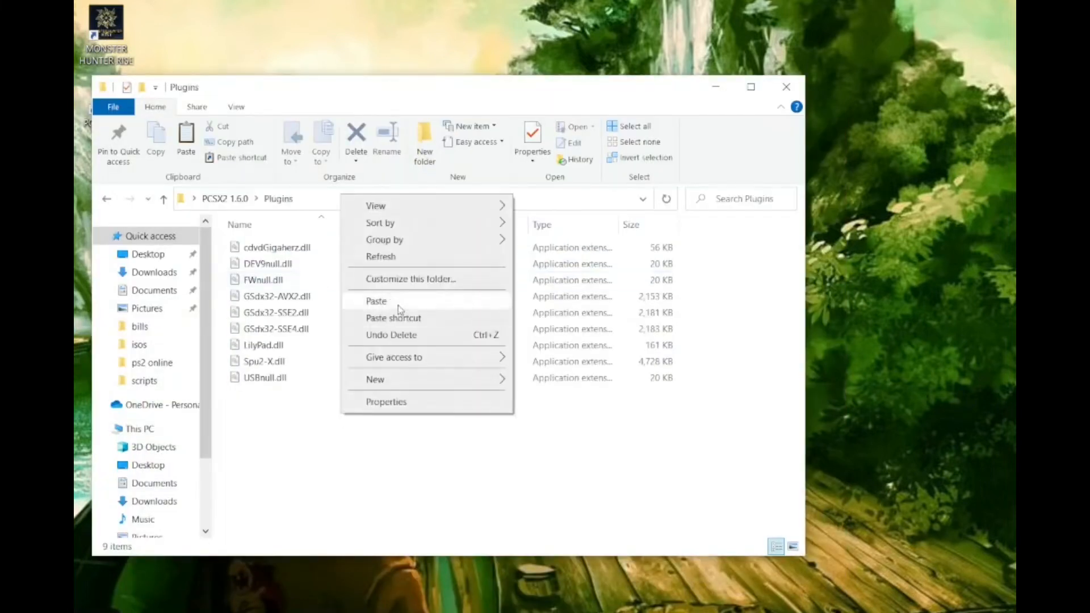
Step: Paste CLR_DEV9.dll into the Plugins folder, then launch pcsx2.exe from the PCSX2 1.6.0 folder
{"action": "left_click", "coordinate": [375, 301]}
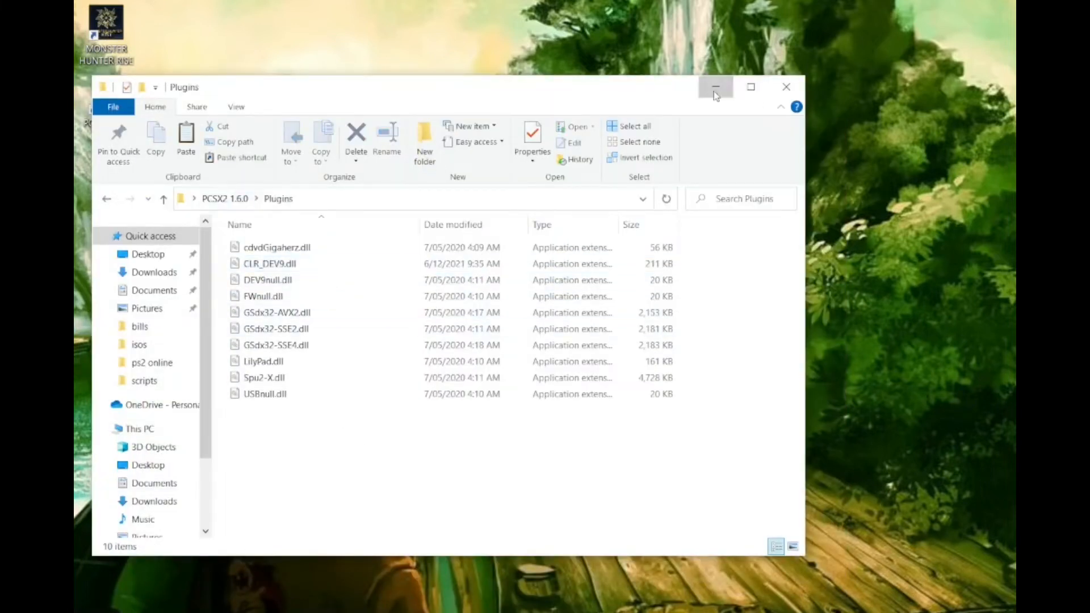
{"action": "left_click", "coordinate": [715, 87]}
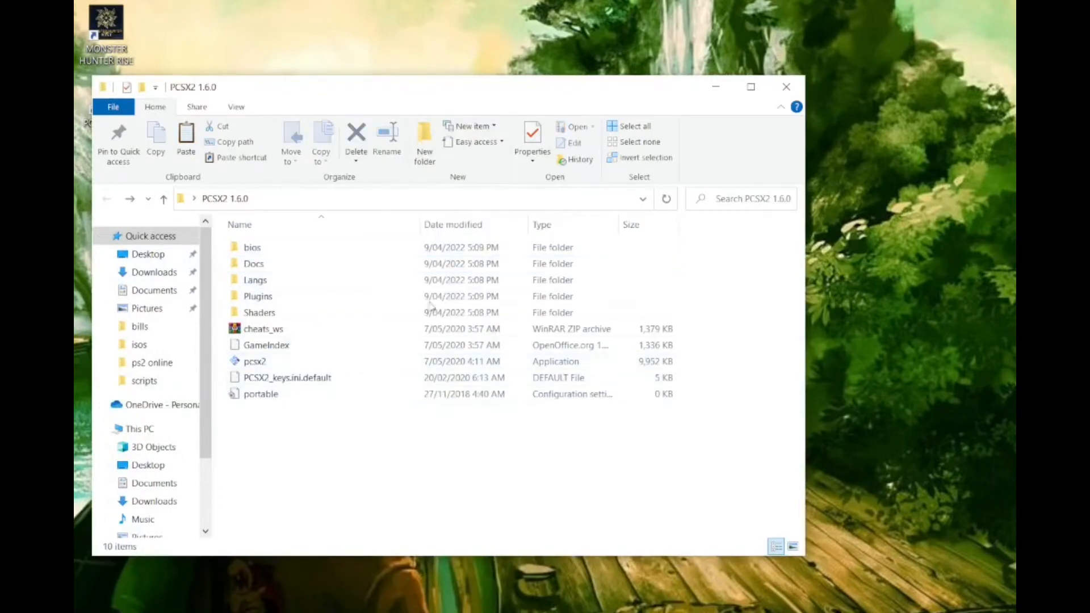
{"action": "left_click", "coordinate": [254, 361]}
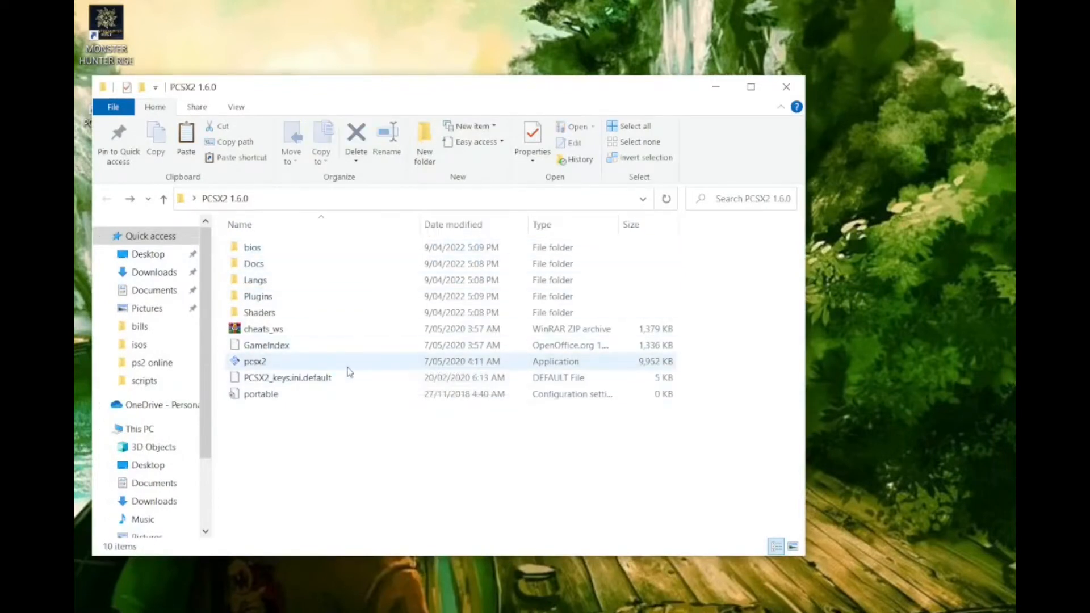
{"action": "double_click", "coordinate": [255, 360]}
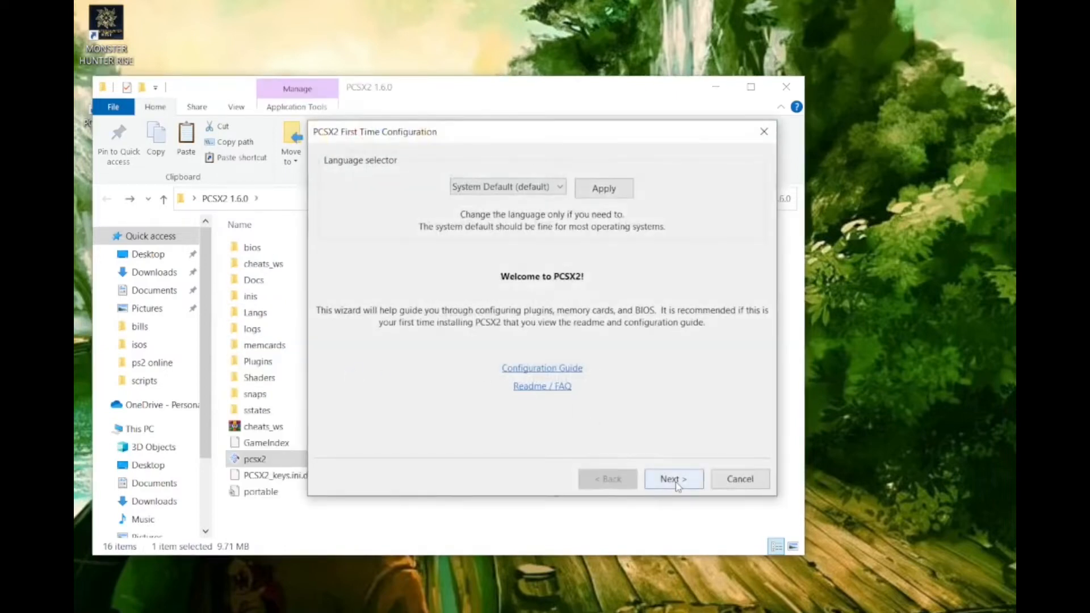
Step: Advance the First Time Configuration wizard from the language page to the plugin list
{"action": "left_click", "coordinate": [672, 479]}
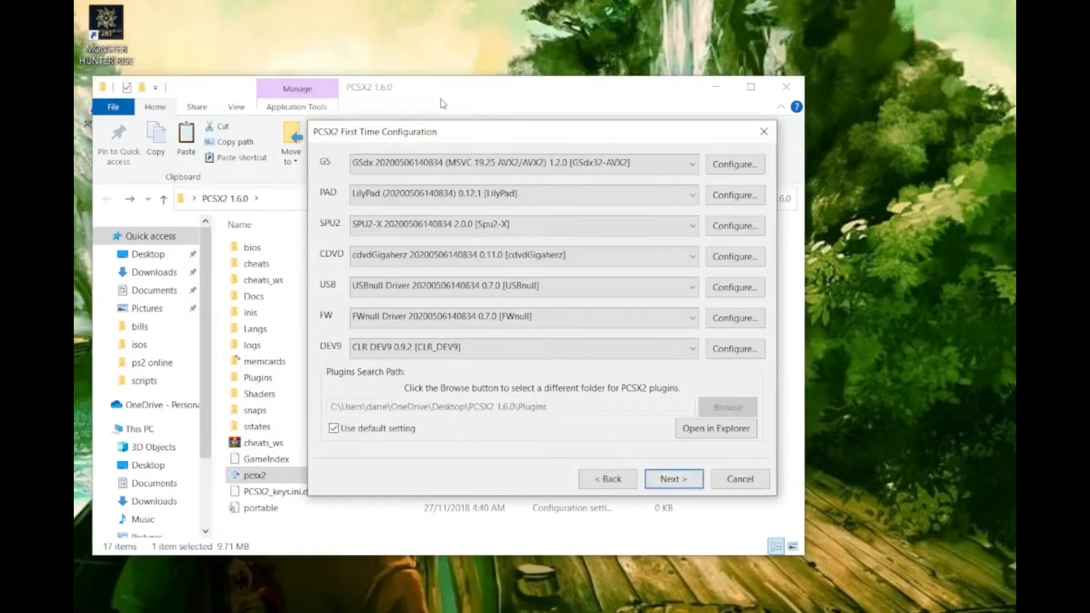
{"action": "mouse_move", "coordinate": [613, 303]}
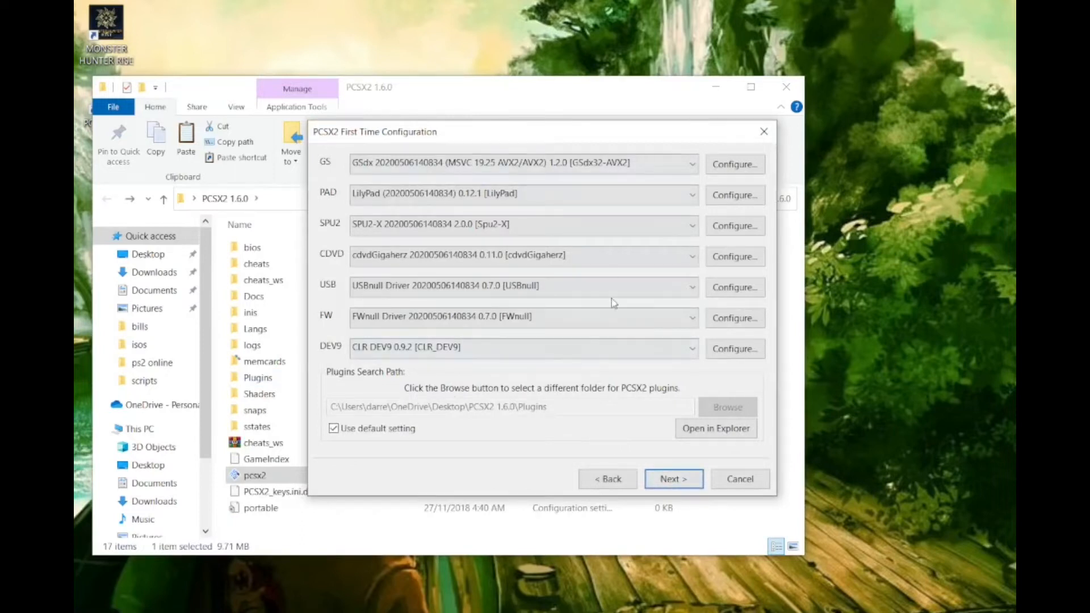
{"action": "mouse_move", "coordinate": [602, 446]}
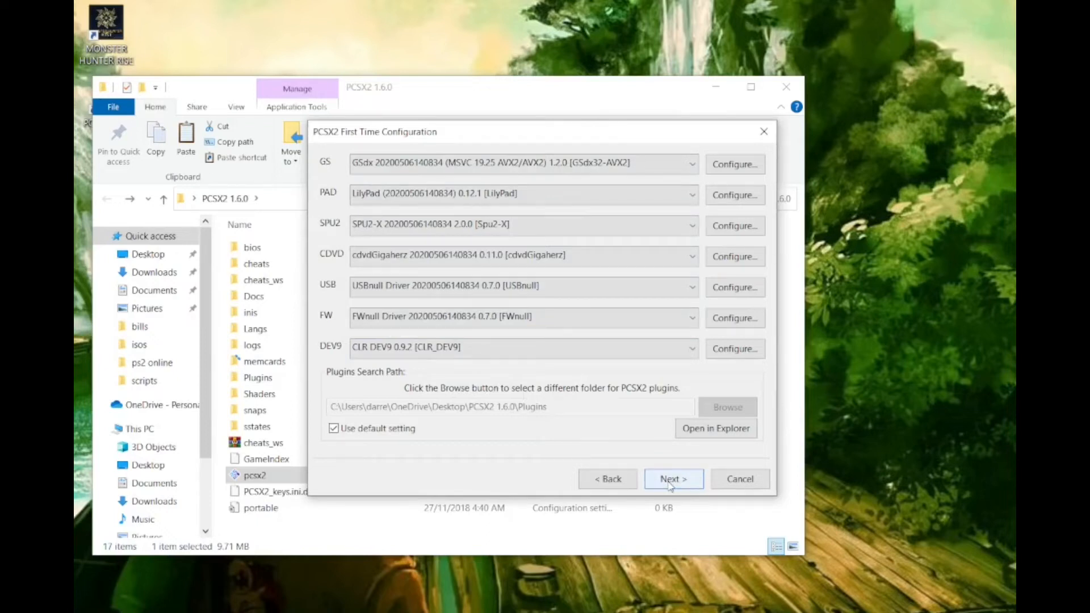
Step: Select the Japan v02.20 (05/09/2006) Console BIOS and finish the wizard
{"action": "left_click", "coordinate": [672, 479]}
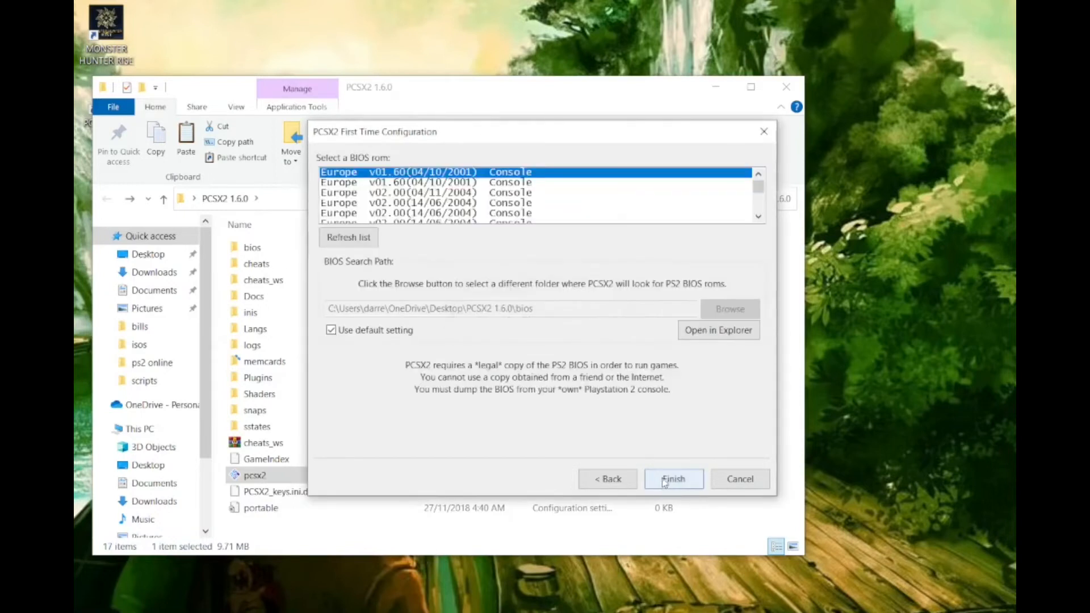
{"action": "scroll", "scroll_direction": "down", "scroll_amount": 3}
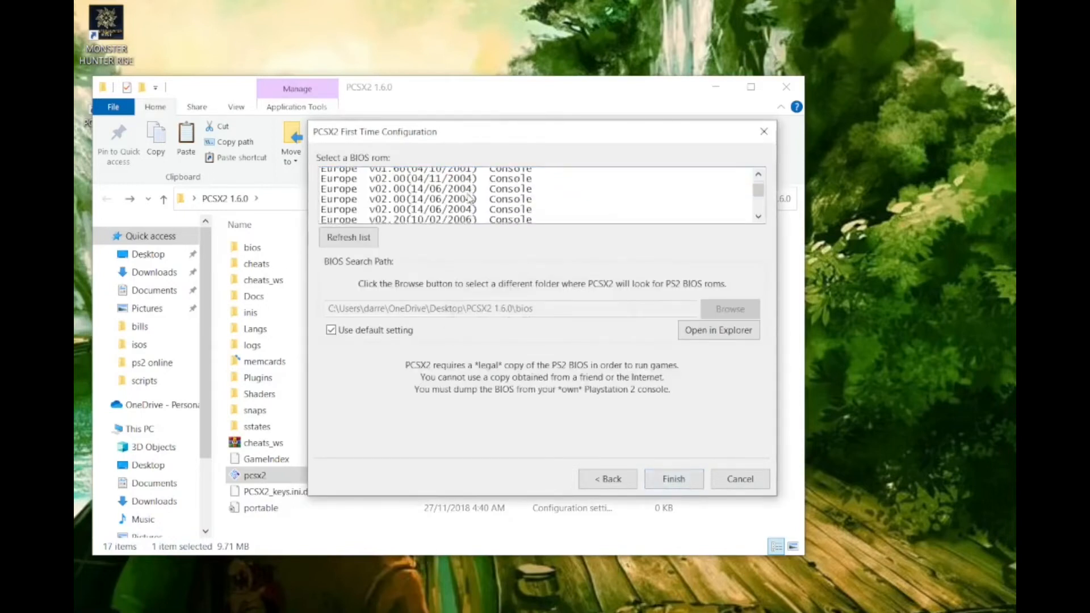
{"action": "scroll", "scroll_direction": "down", "scroll_amount": 3}
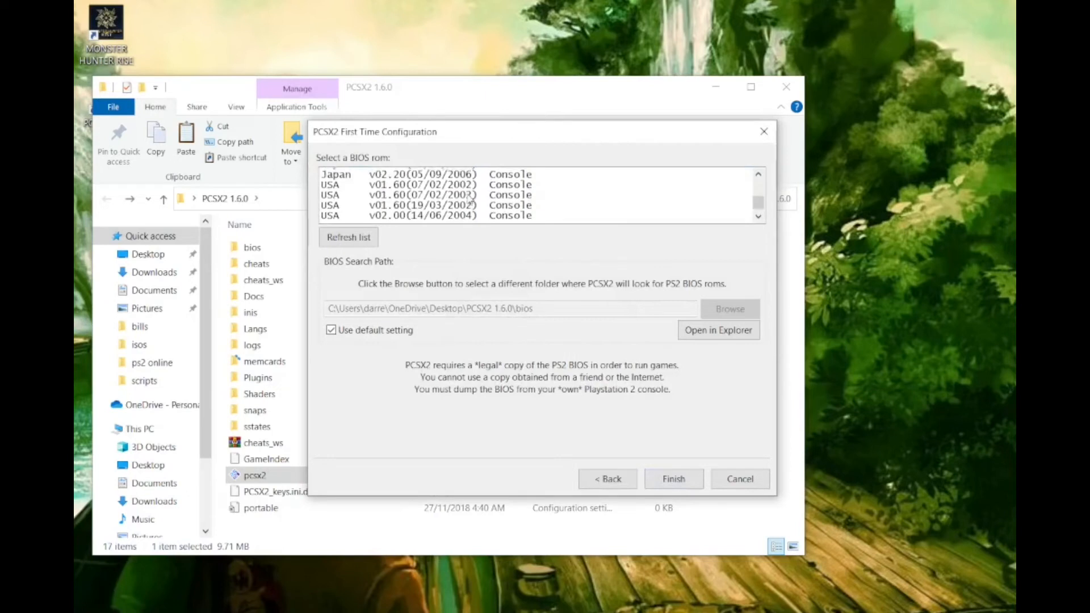
{"action": "left_click", "coordinate": [431, 182]}
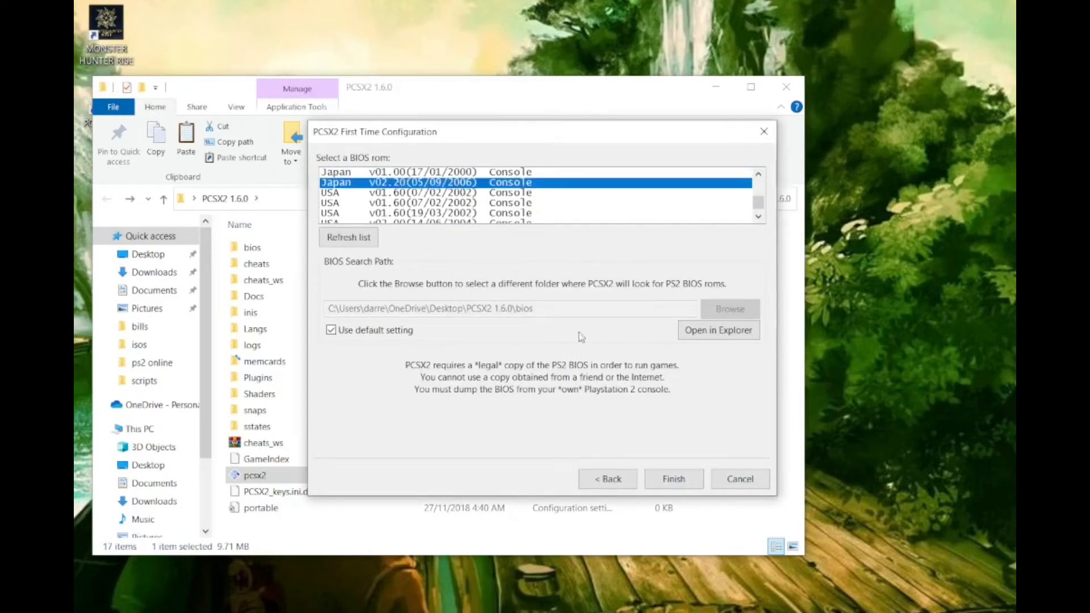
{"action": "mouse_move", "coordinate": [672, 479]}
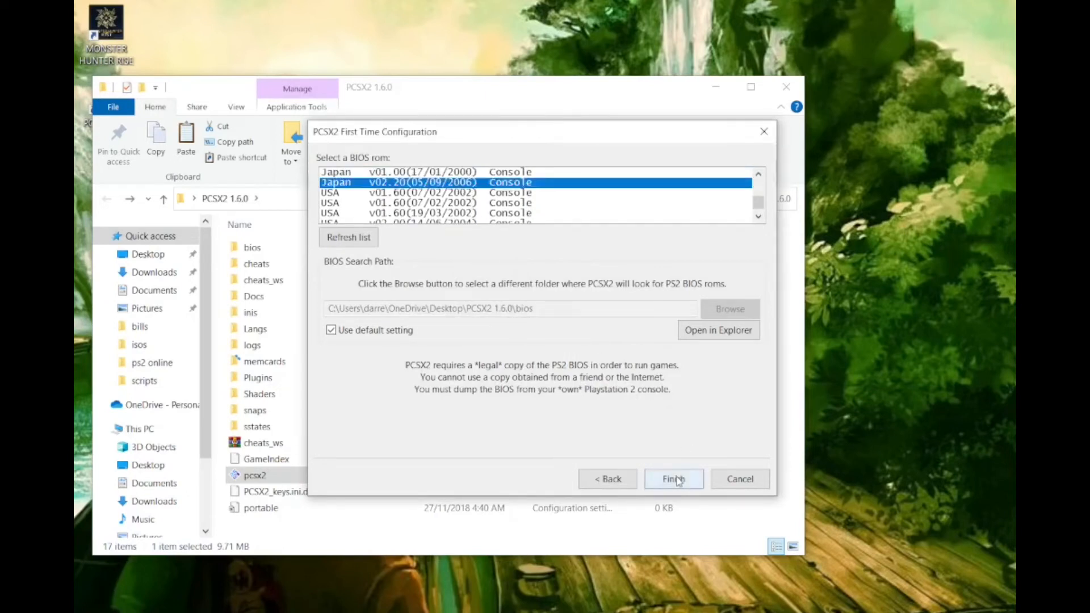
{"action": "left_click", "coordinate": [672, 479]}
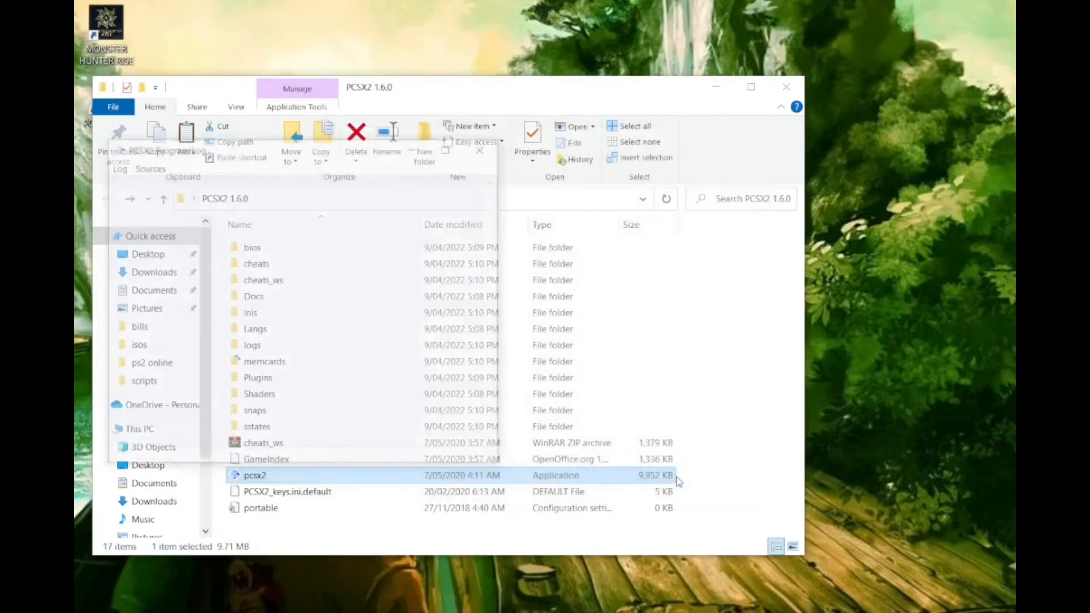
{"action": "double_click", "coordinate": [255, 474]}
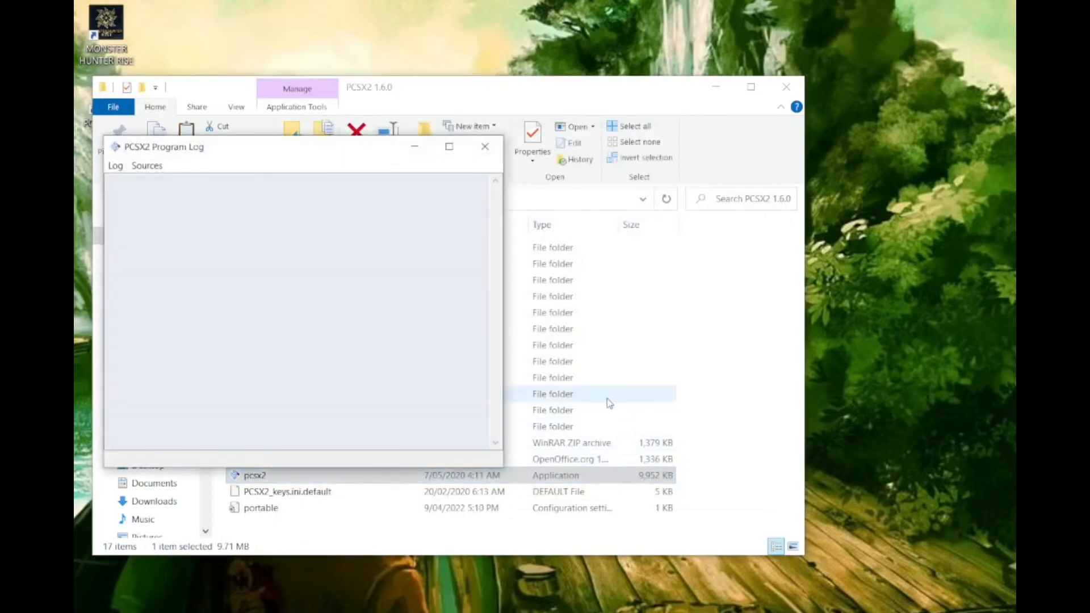